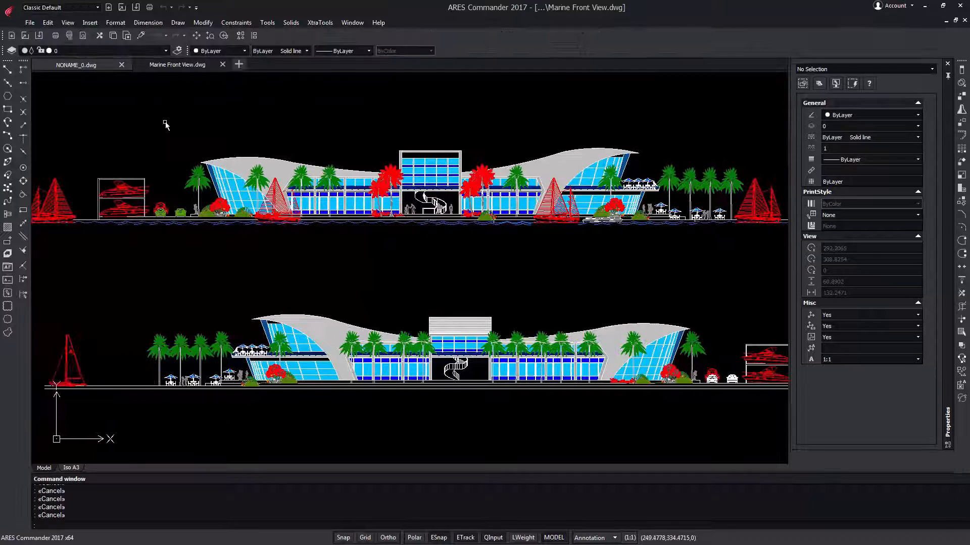
Step: Switch the workspace to 3D Modeling, then to Drafting and Annotation
click(58, 7)
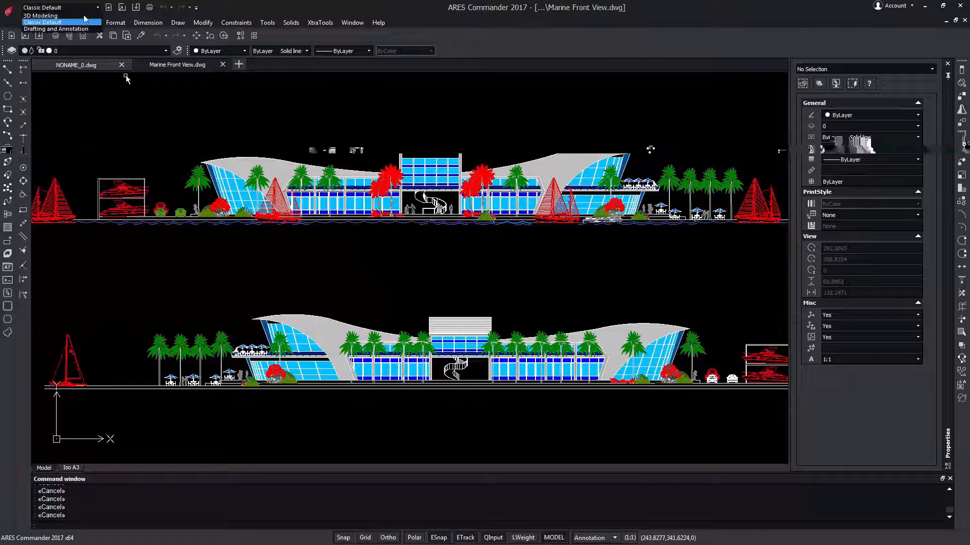
click(44, 15)
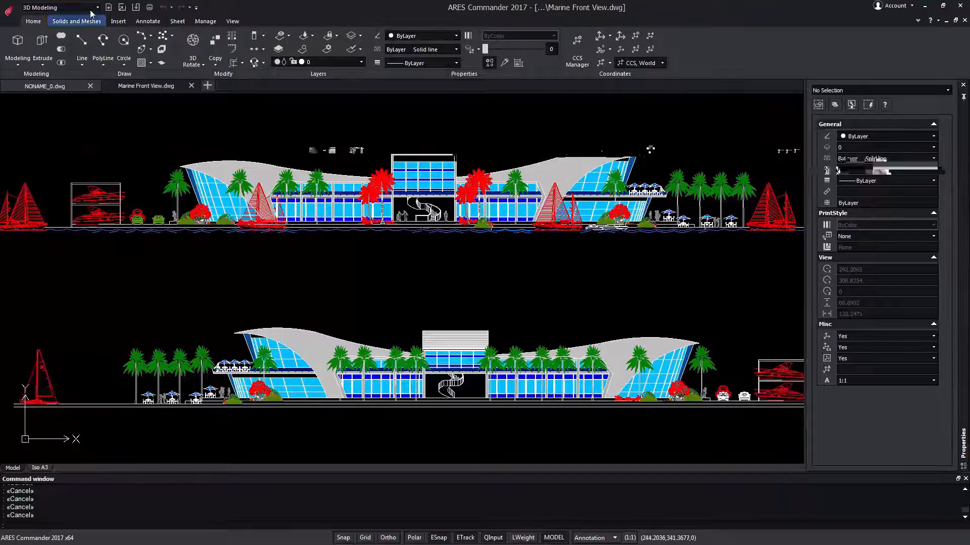
click(58, 7)
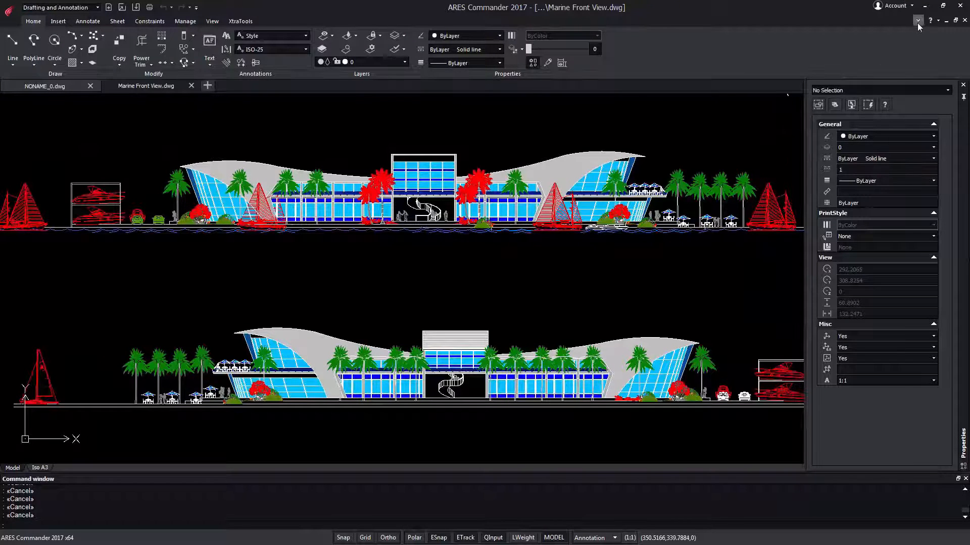
Step: Collapse the ribbon to tab names, restore it in full, and close the Marine drawing tab
click(918, 20)
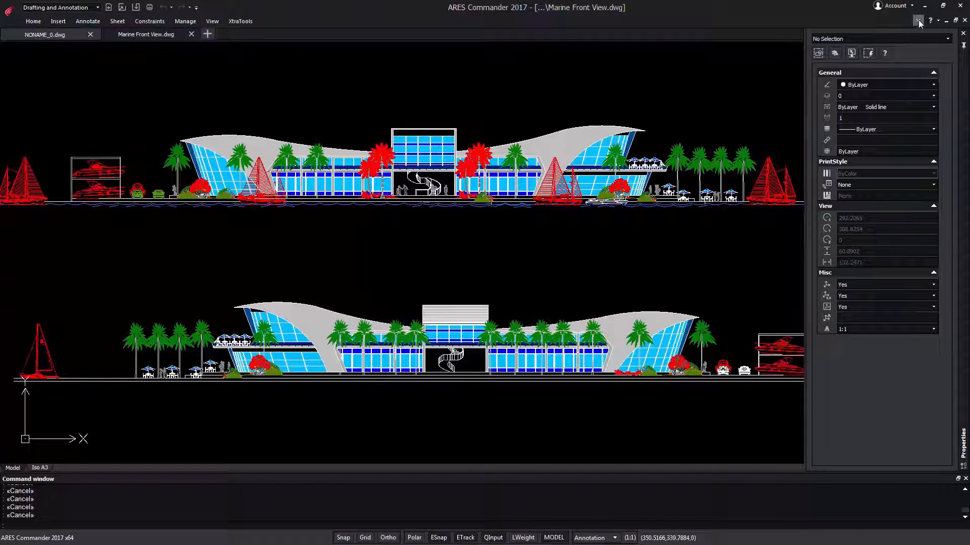
click(32, 20)
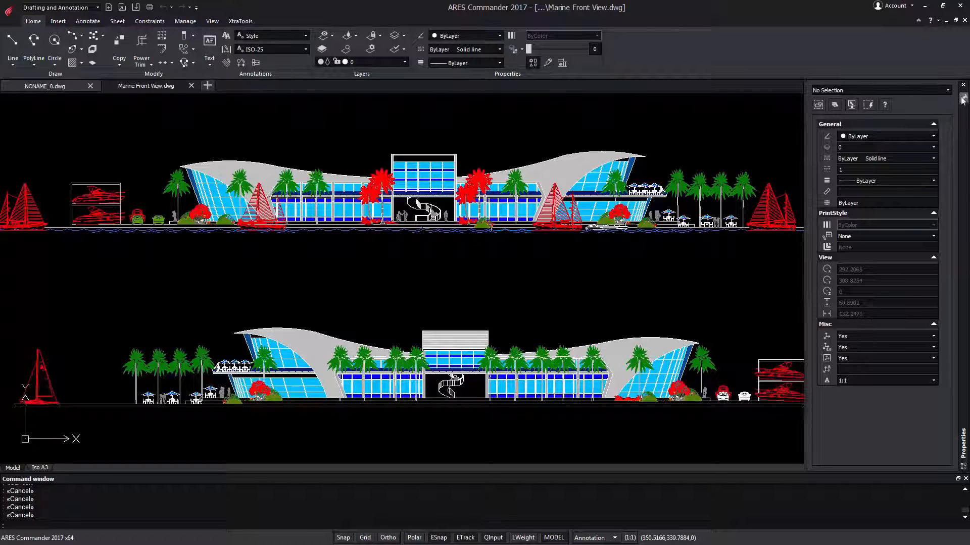
click(962, 84)
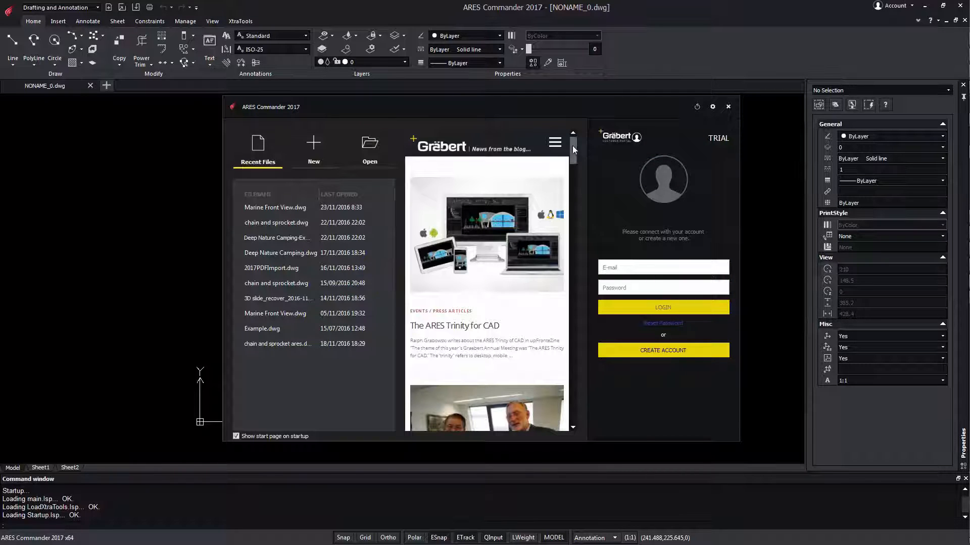
Step: Scroll down the Start Page news feed and open Marine Front View.dwg from Recent Files
scroll(down, 3)
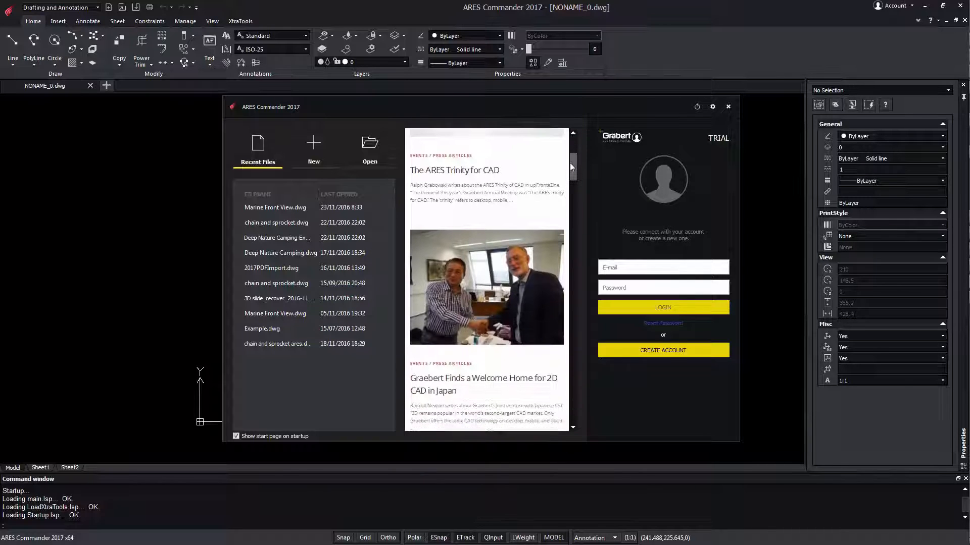
scroll(down, 3)
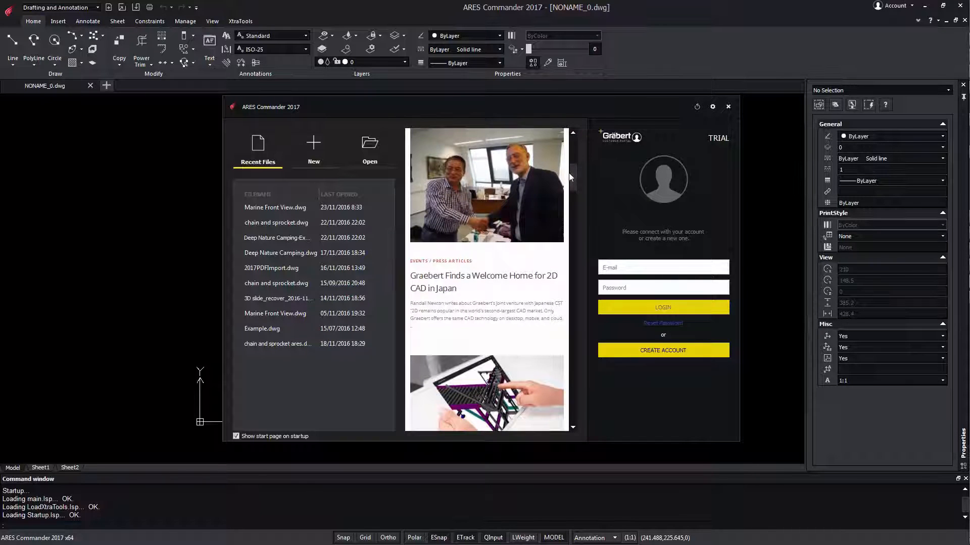
click(275, 207)
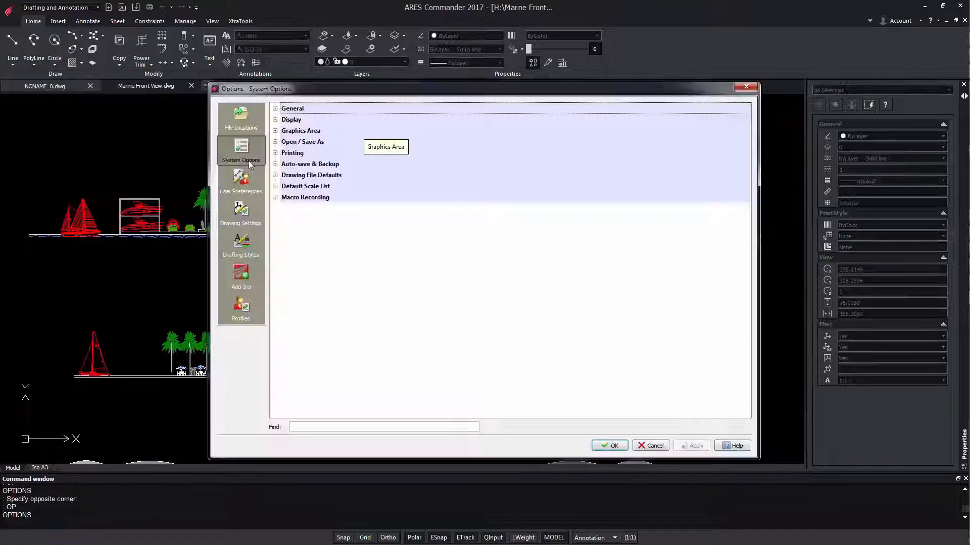
mouse_move(279, 127)
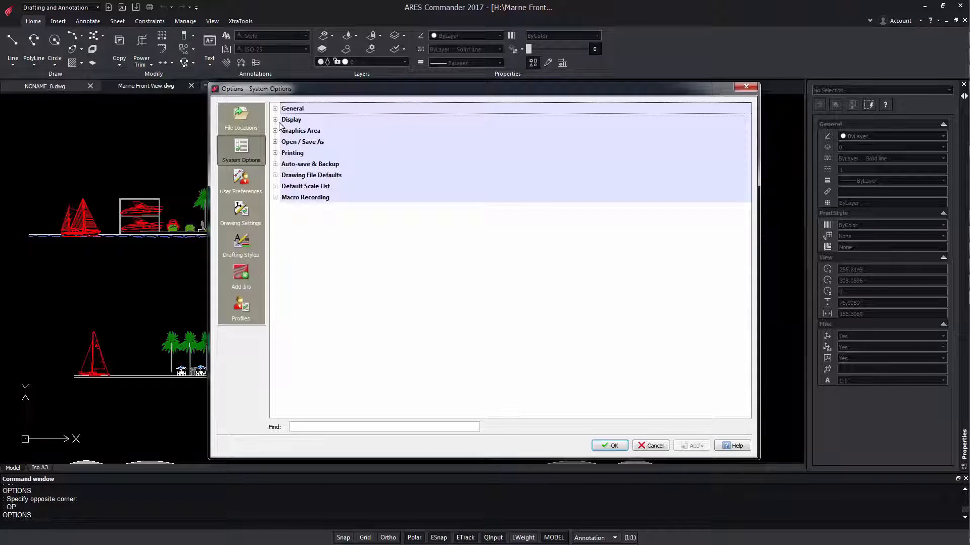
Step: Set the user interface style to Light under Display options and accept the restart notice
click(275, 119)
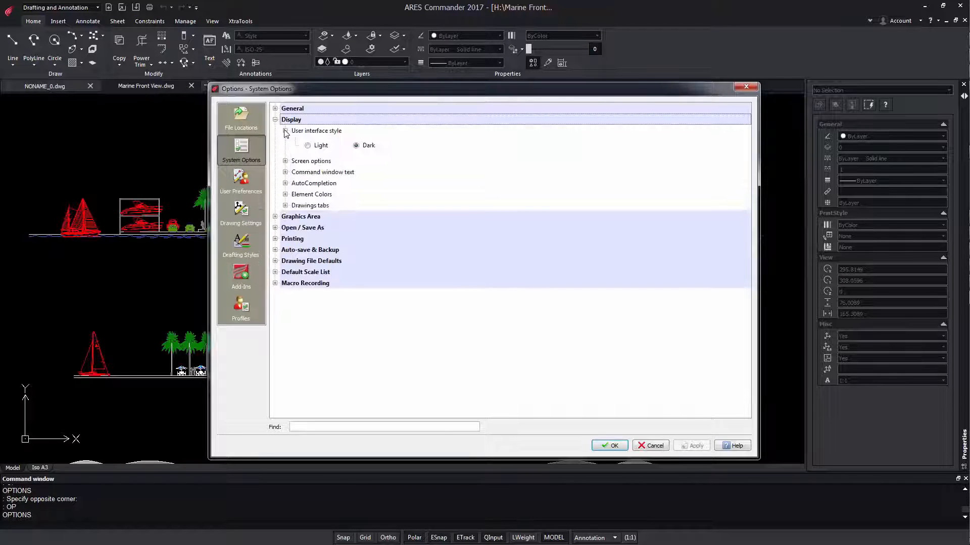
click(691, 445)
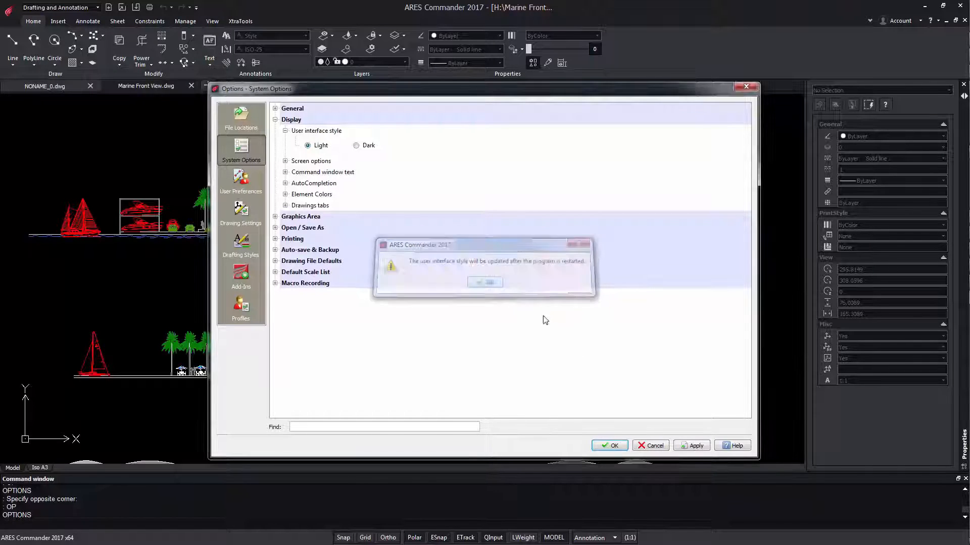
click(486, 282)
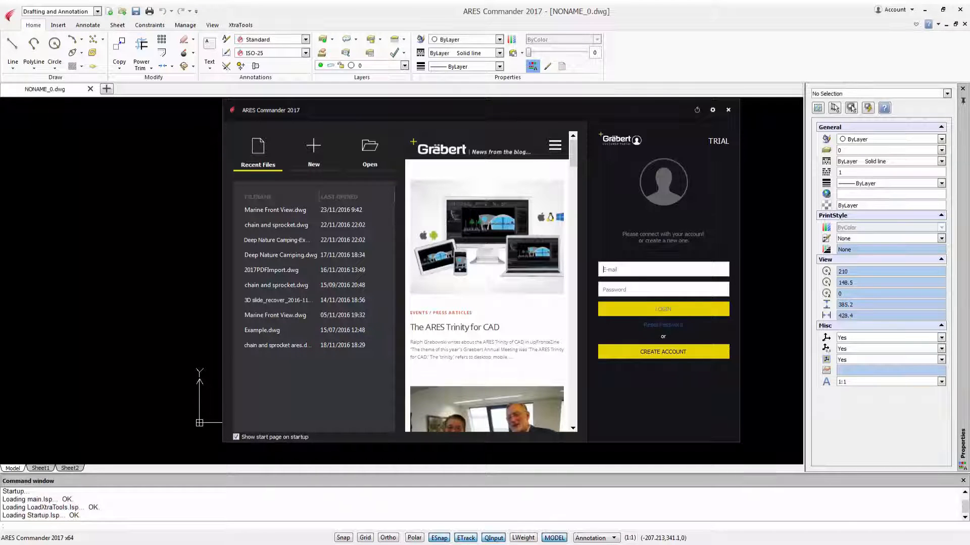
Step: Open Marine Front View.dwg from the Recent Files list
click(275, 210)
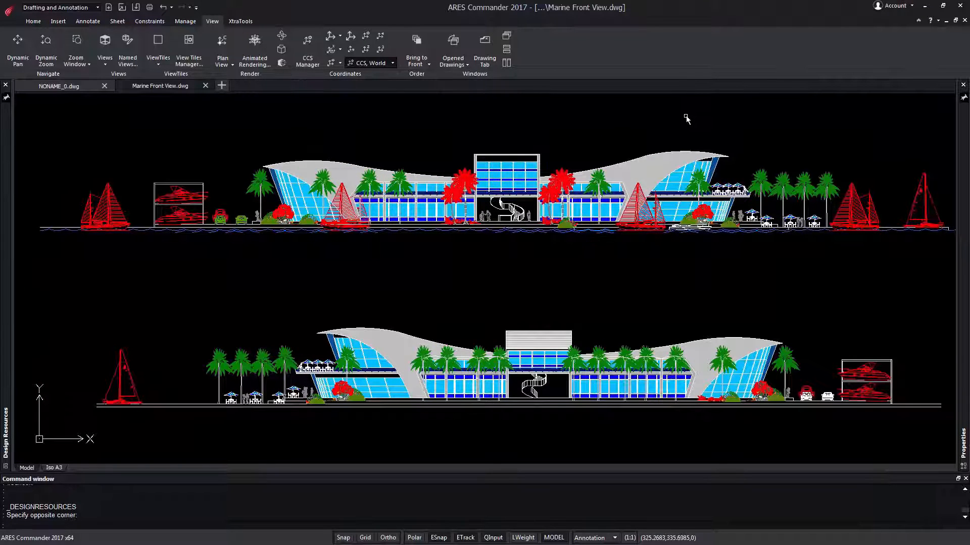
Step: Erase the central tower, palms and boats from the upper elevation with DELETE
click(32, 20)
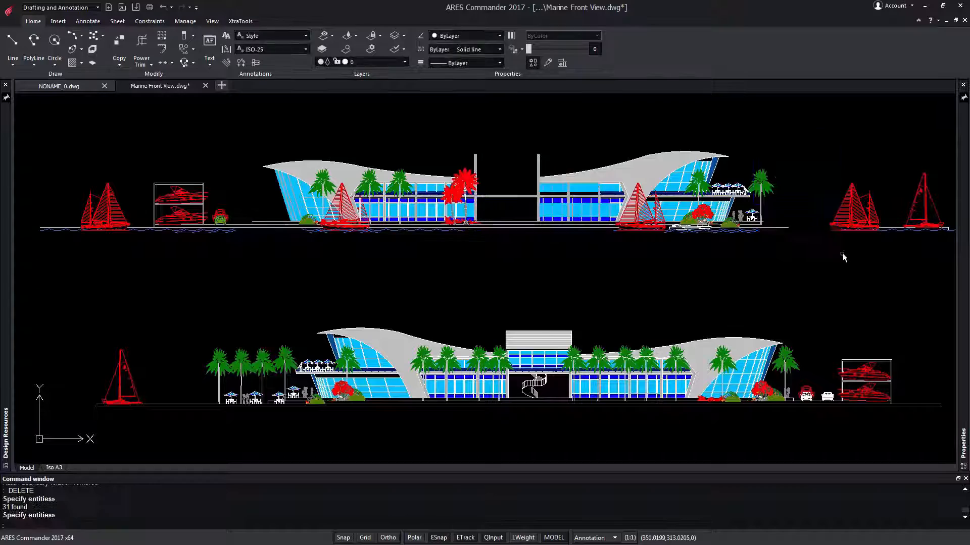
click(262, 255)
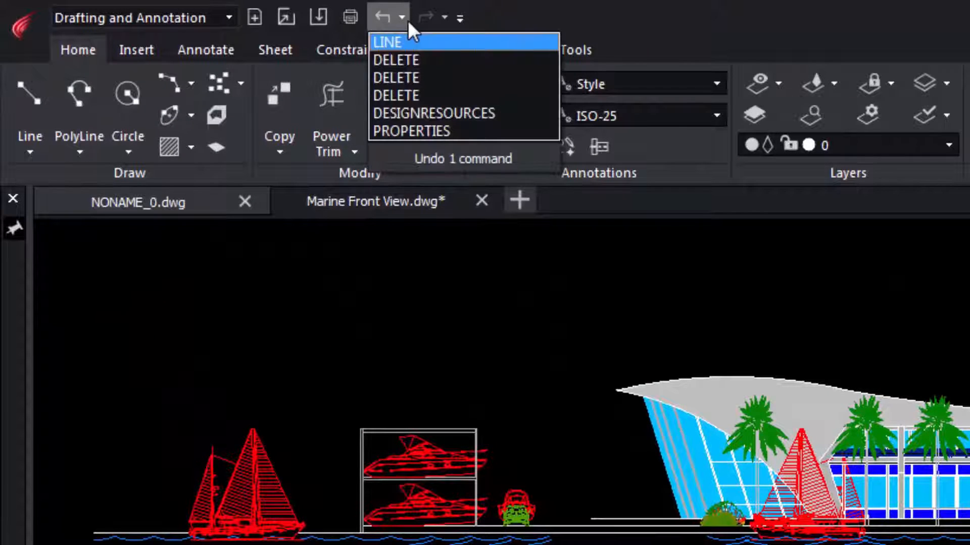
mouse_move(445, 96)
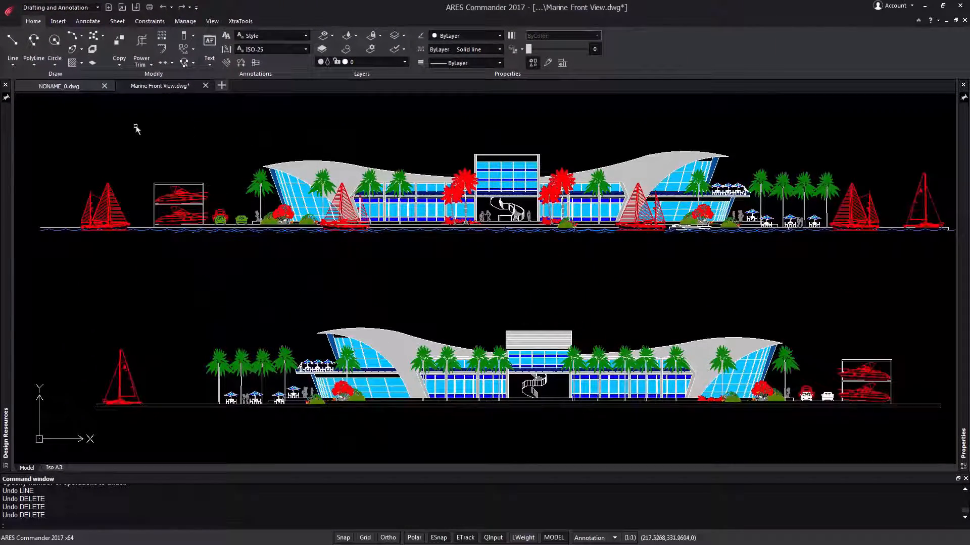
Step: Start LINE via the L autocompletion and draw a line from the lower building's roof
text(L)
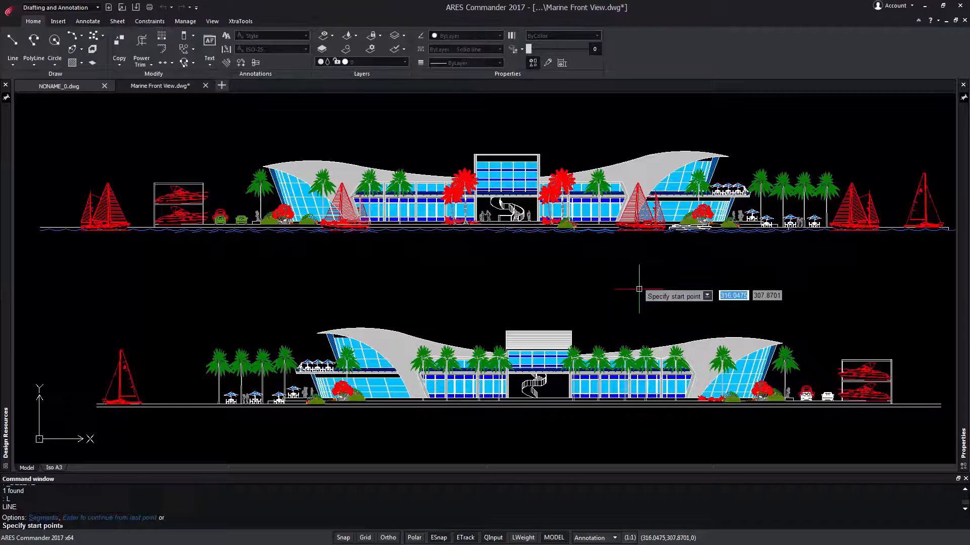
mouse_move(571, 331)
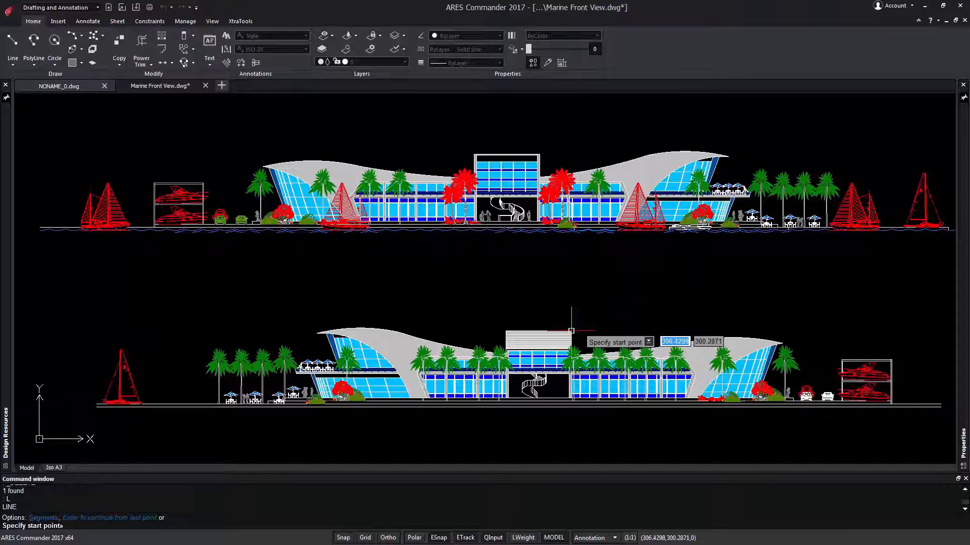
click(570, 332)
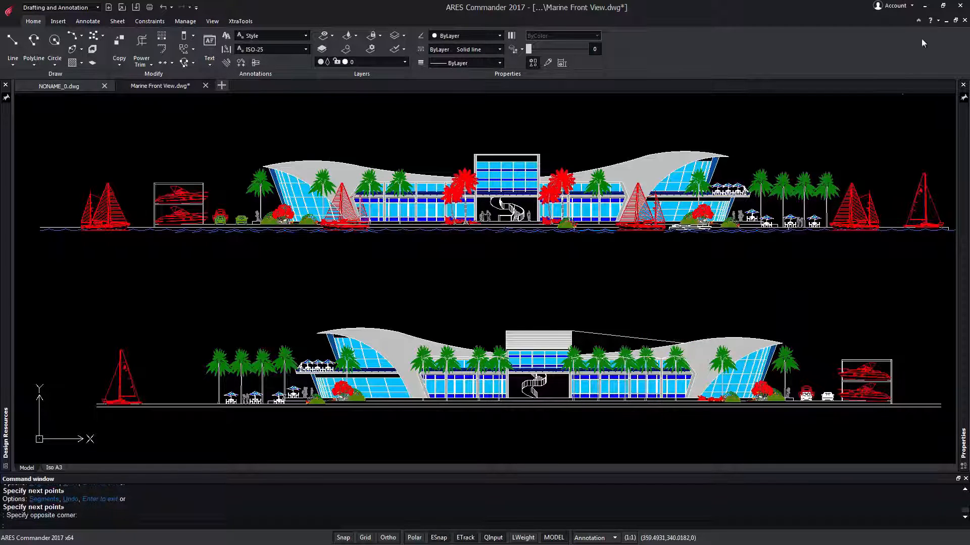
Step: Bring the Start Page back up from the Account menu
click(893, 18)
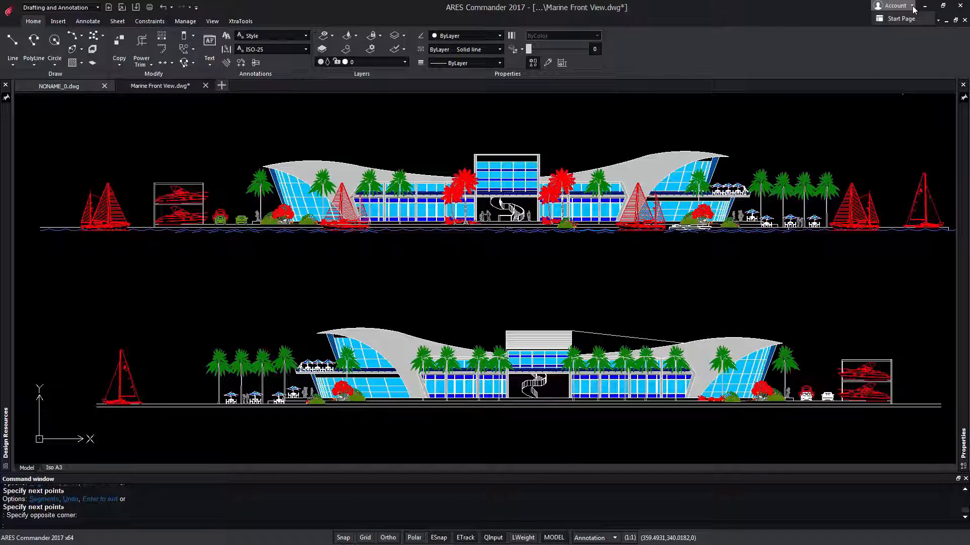
click(901, 18)
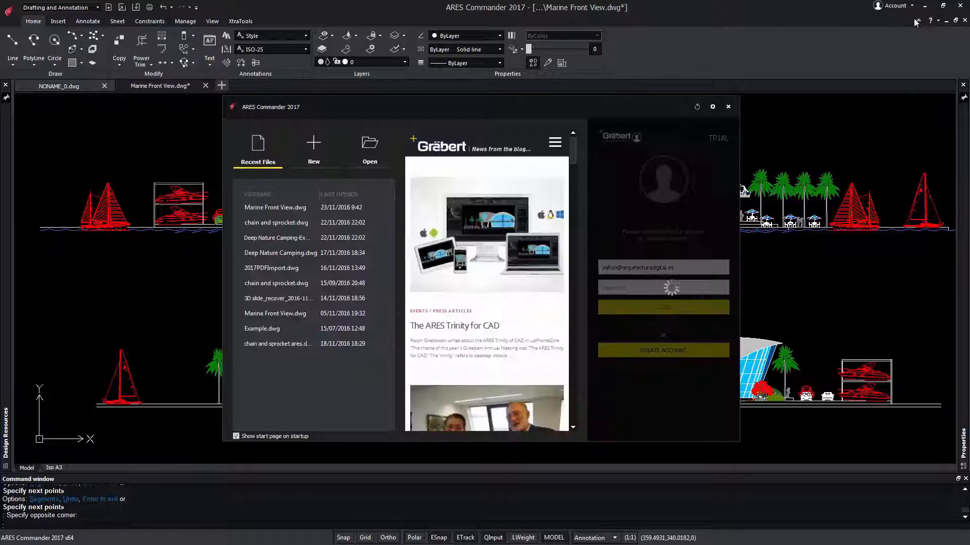